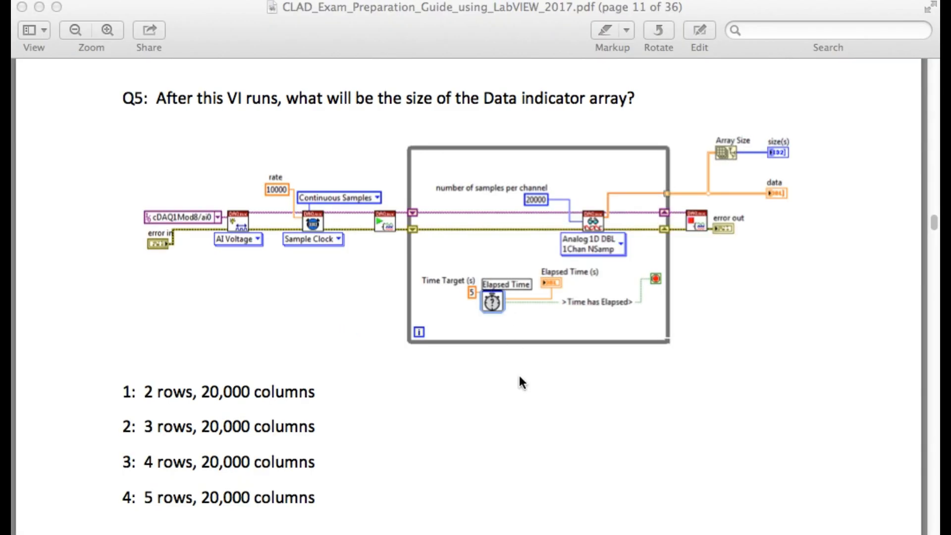
mouse_move(625, 515)
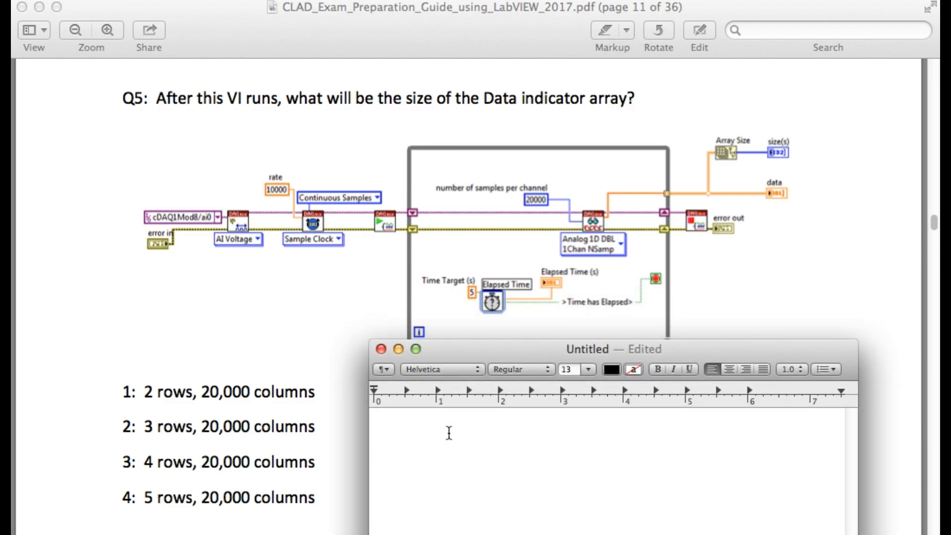
Write "20,000/10,000 = 2 sec" as the note's first line and begin a new line
text(20,0000)
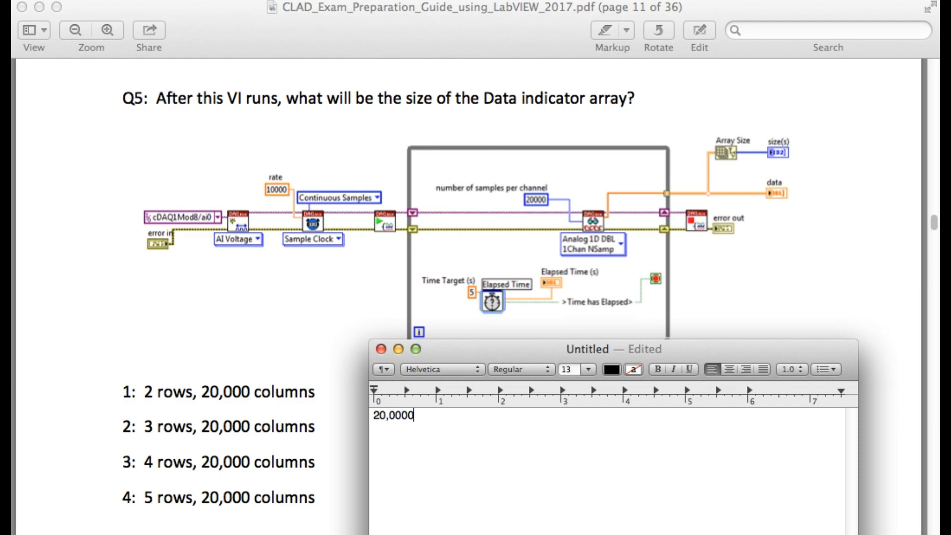
text(/)
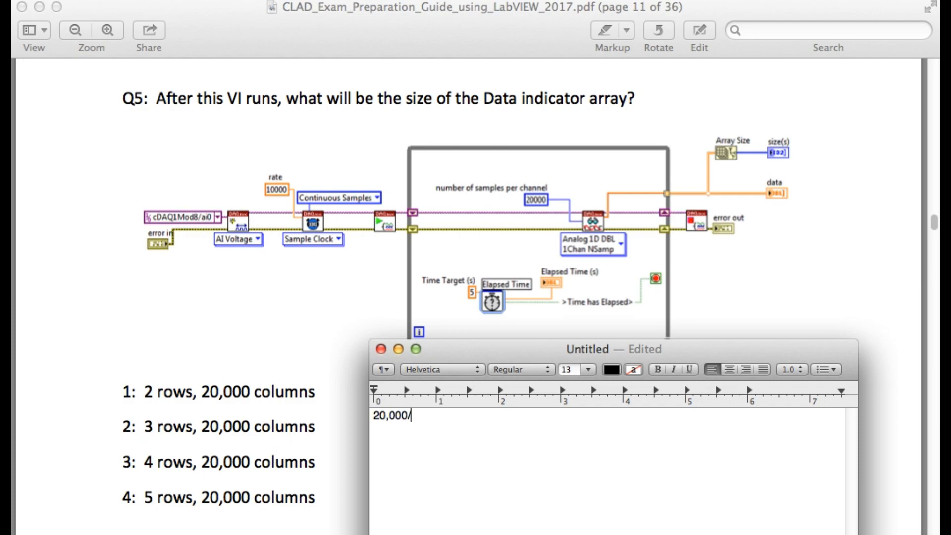
text(10,)
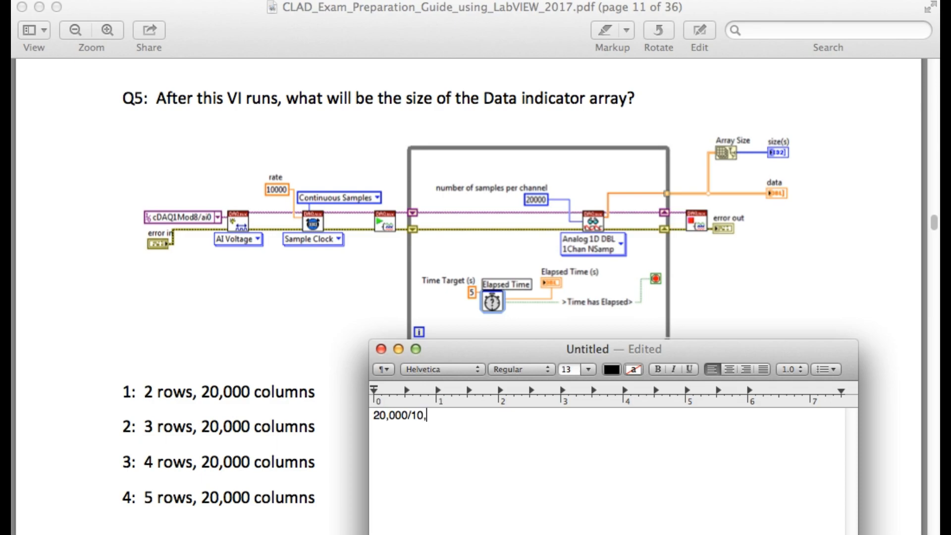
text(000 =)
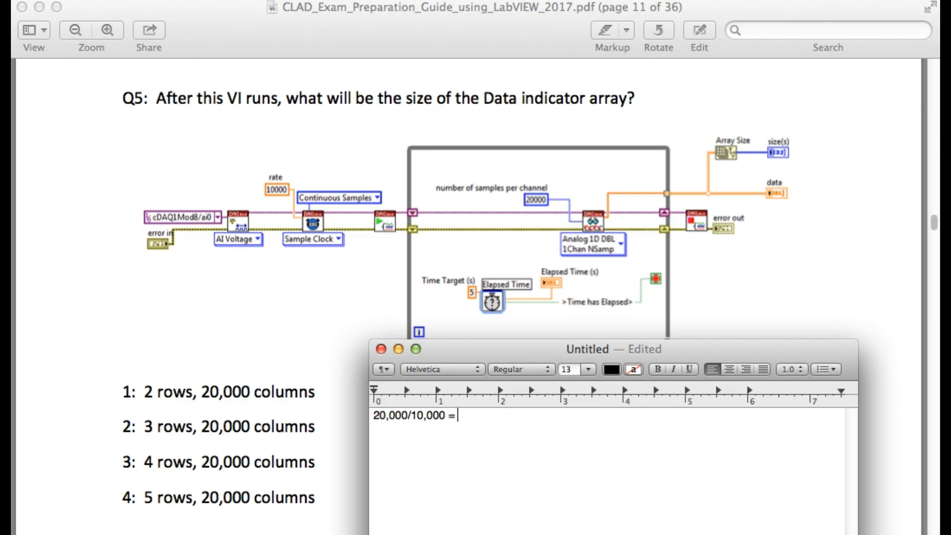
text(2)
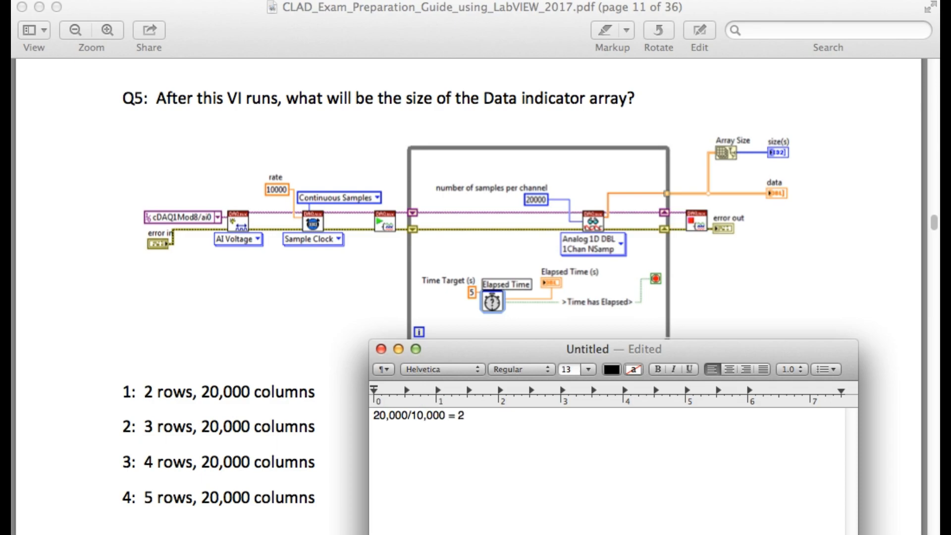
text(sec)
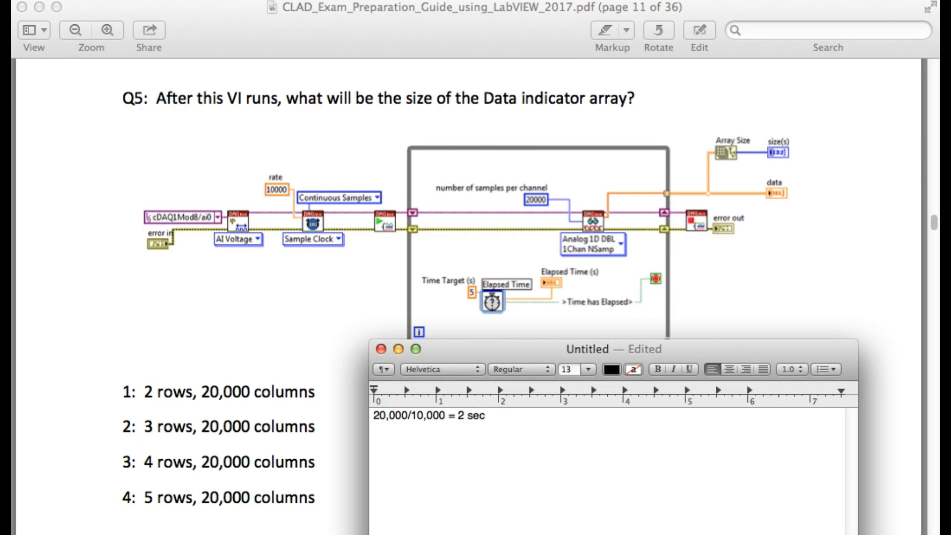
key(Return)
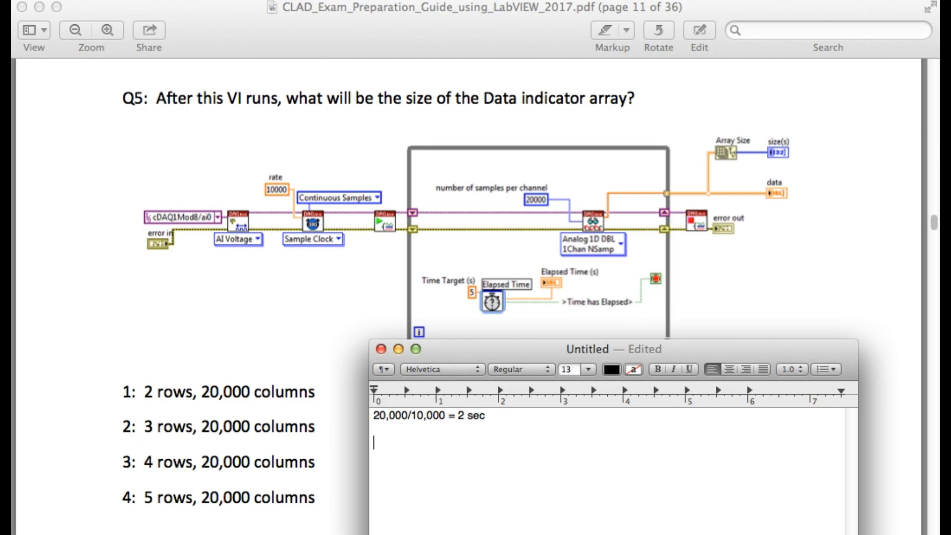
Write the iteration lines "i = 0, t = 0", "i = 1, t = 2" and "i = 2, t = 4"
text(i =)
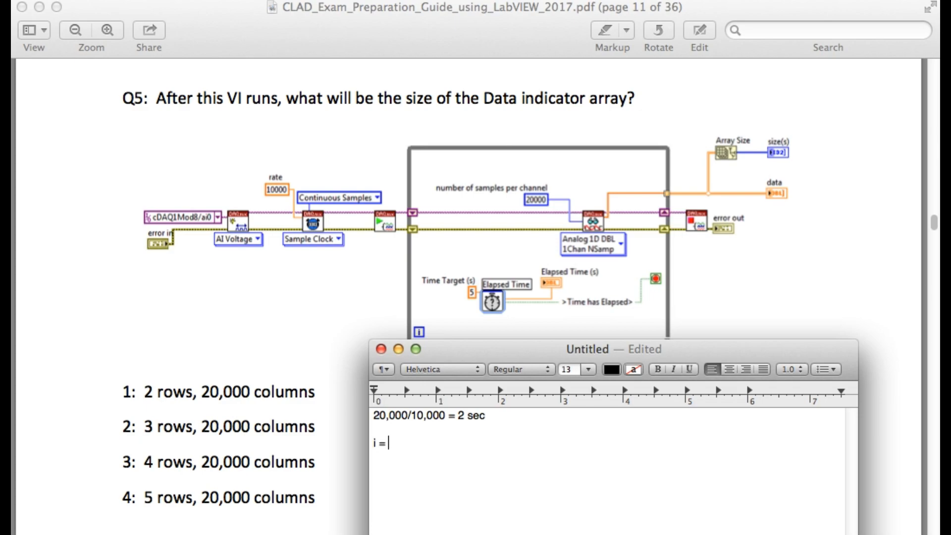
text(0, t =)
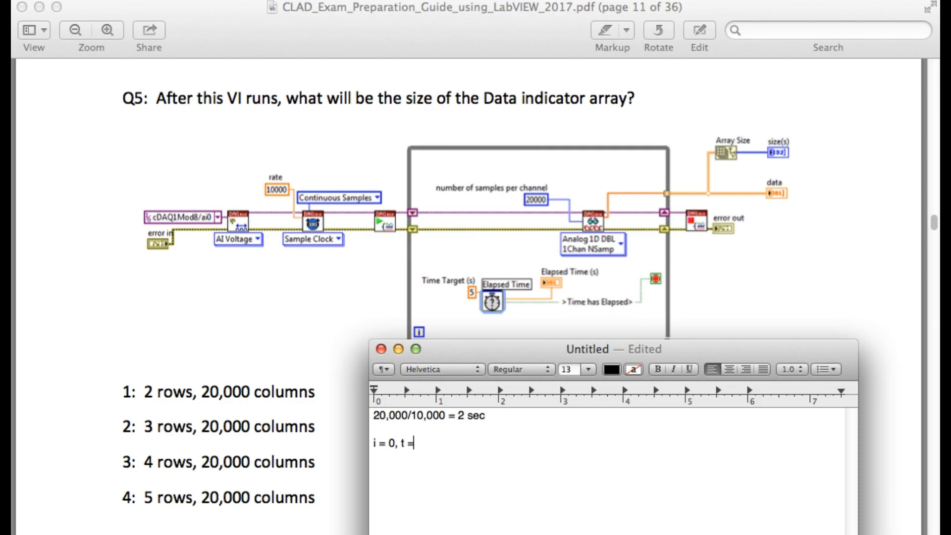
text(0)
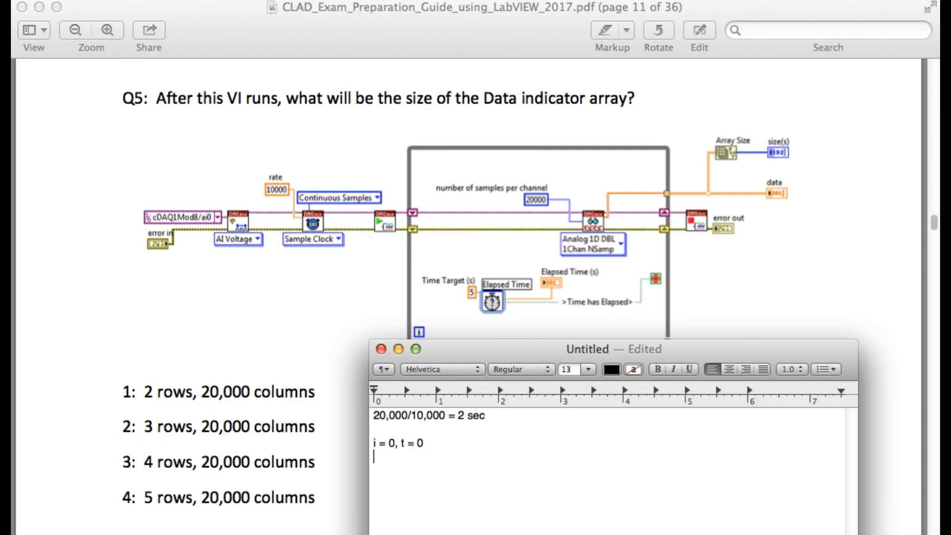
text(i = 1)
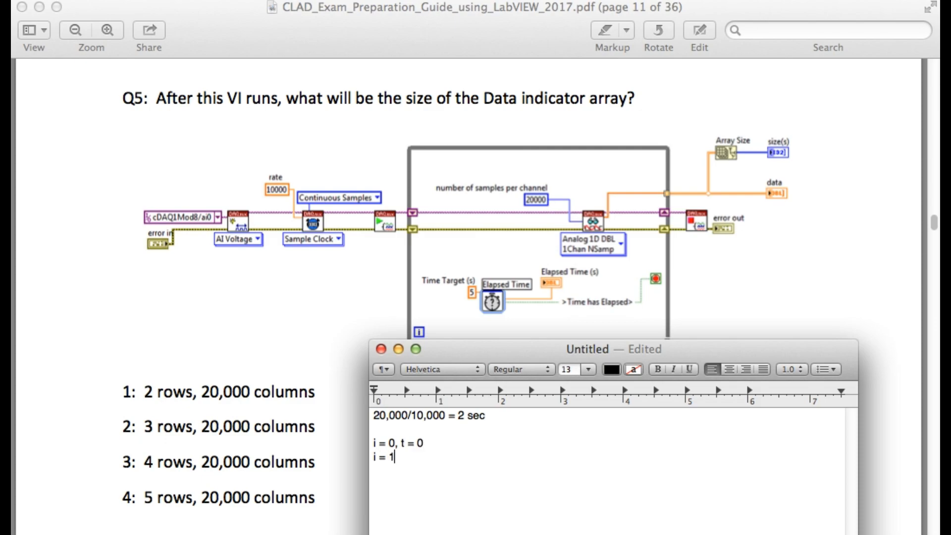
text(, t = 2)
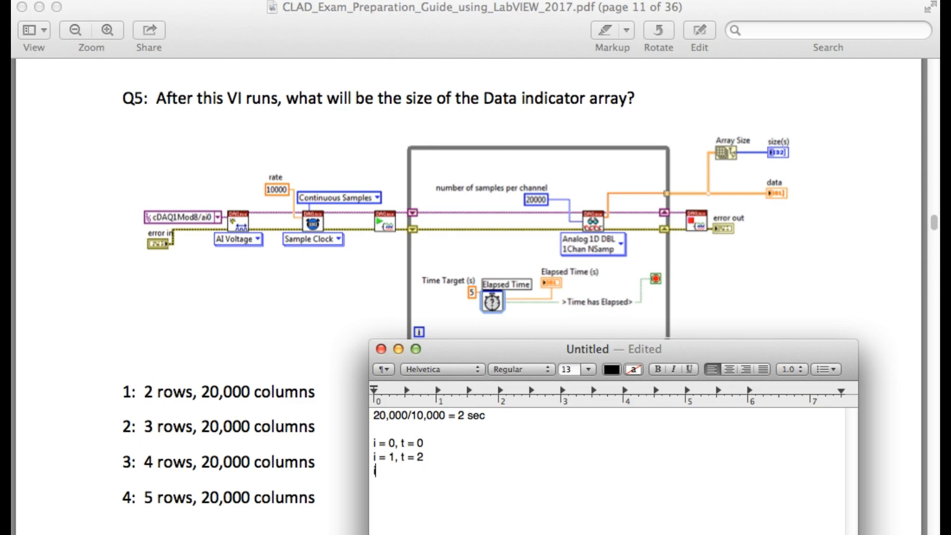
text(i = 2)
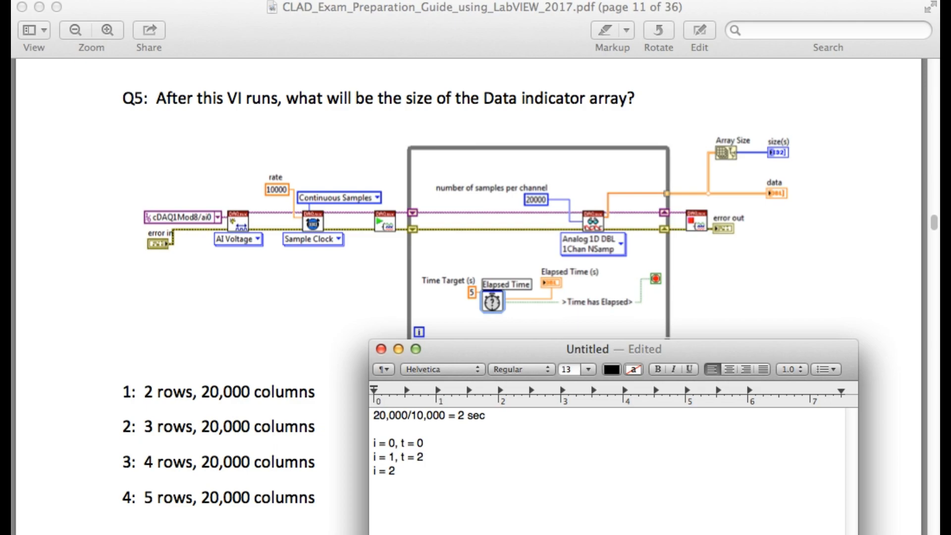
text(, t =)
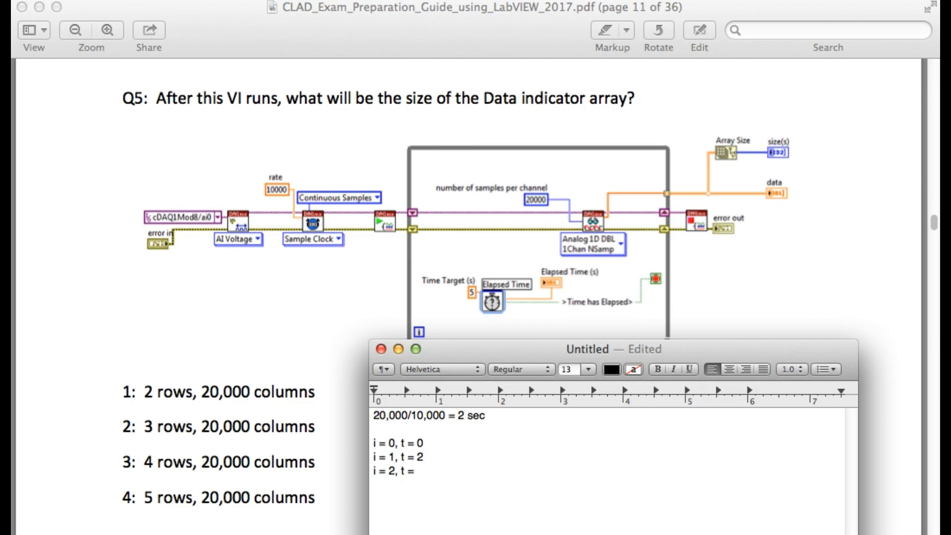
text(4)
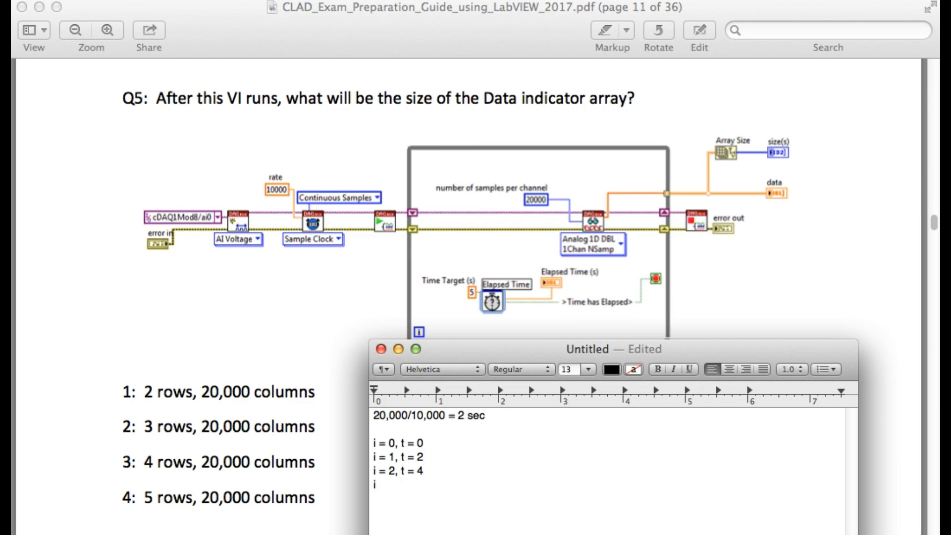